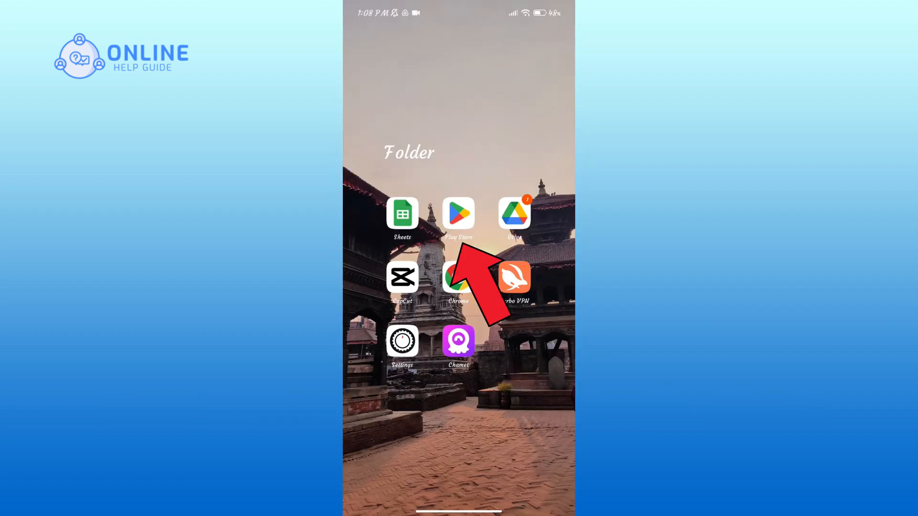
Step: Launch Google Play Store from the home screen apps folder
click(458, 212)
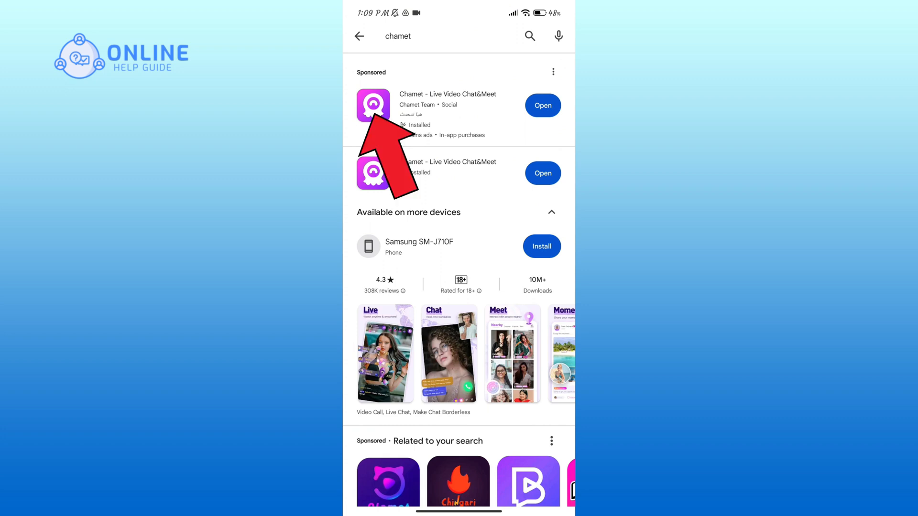
Step: Select the Chamet - Live Video Chat&Meet result to view its details page with Uninstall and Open
click(373, 105)
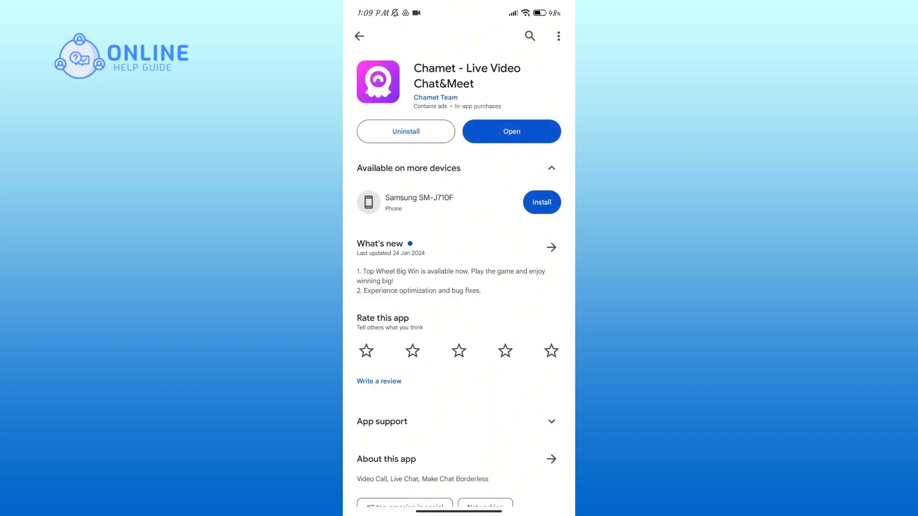